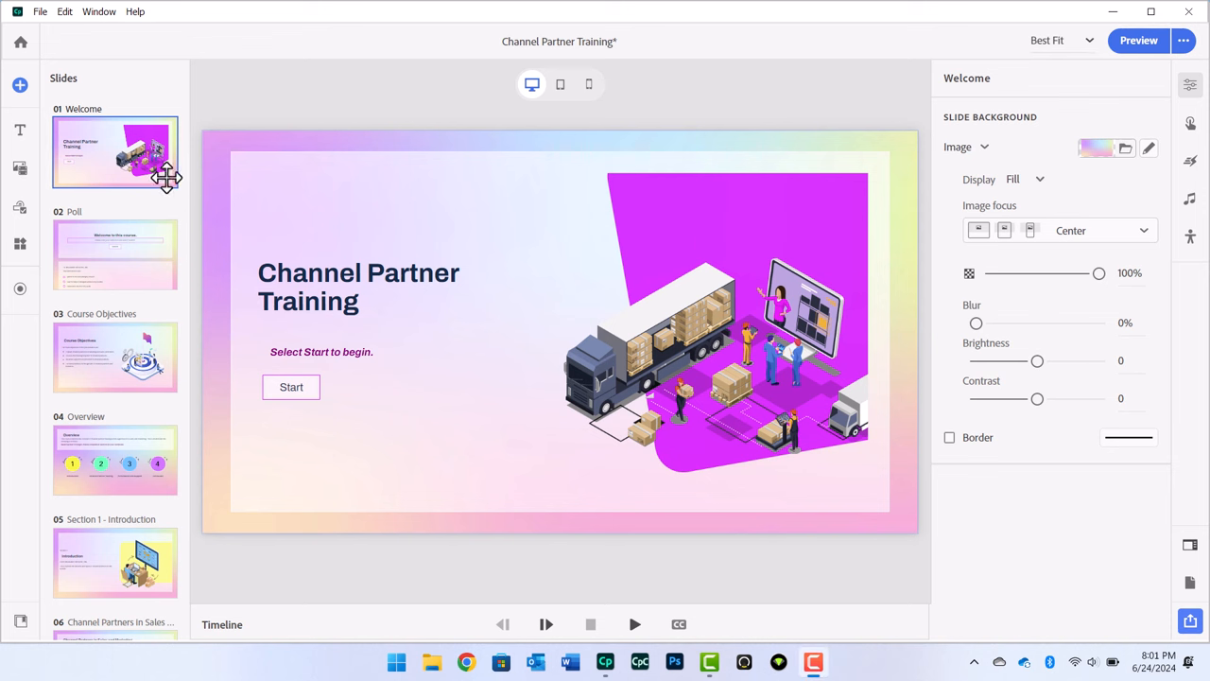
Add a Paragraph text block below the Welcome slide content
{"action": "left_click", "coordinate": [20, 130]}
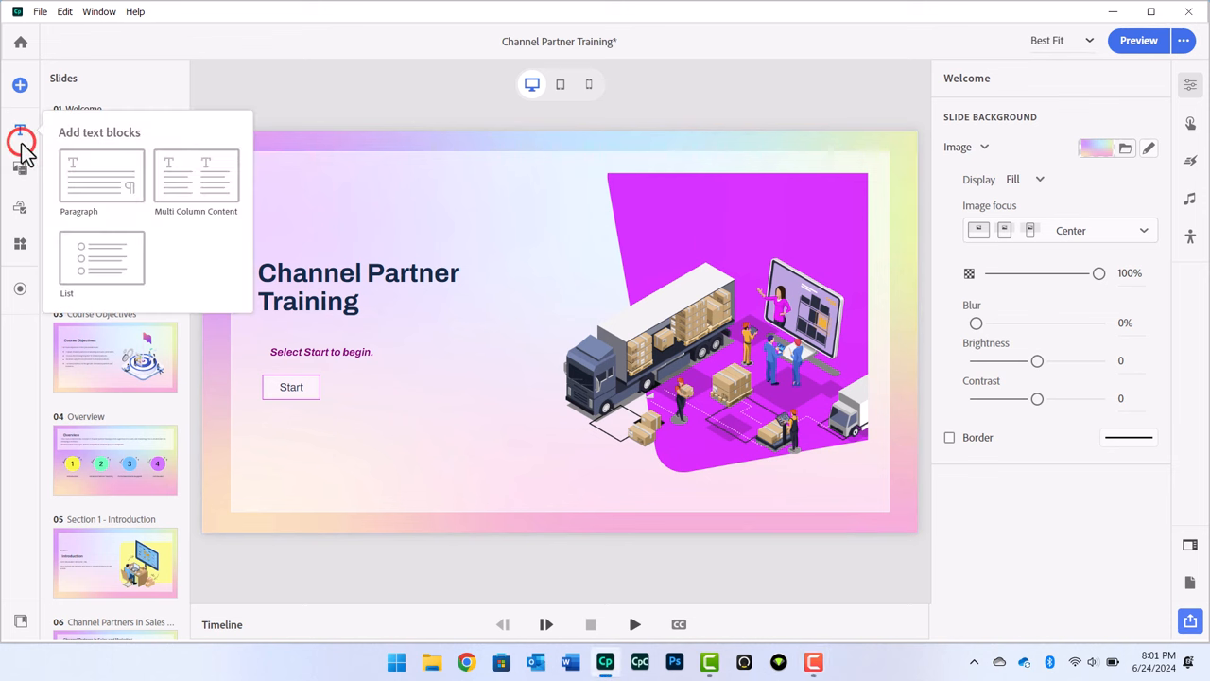
{"action": "left_click", "coordinate": [102, 179]}
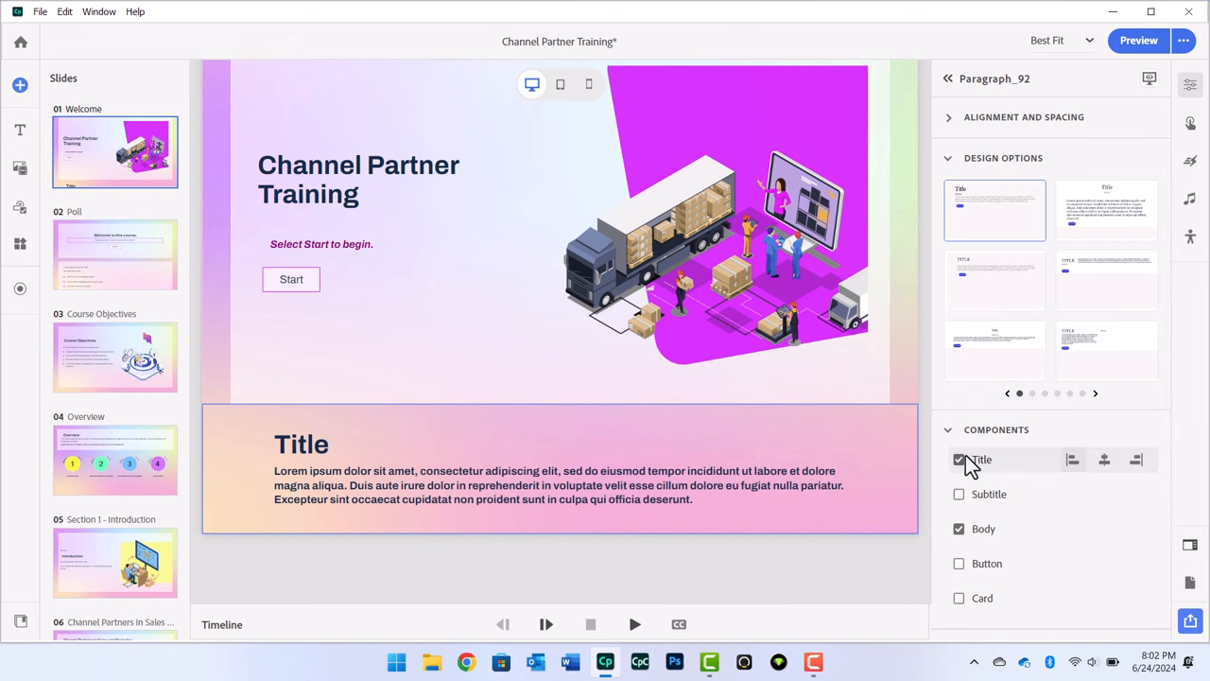
Turn off the Title component of the new paragraph block
{"action": "left_click", "coordinate": [959, 459]}
{"action": "type", "text": "$$"}
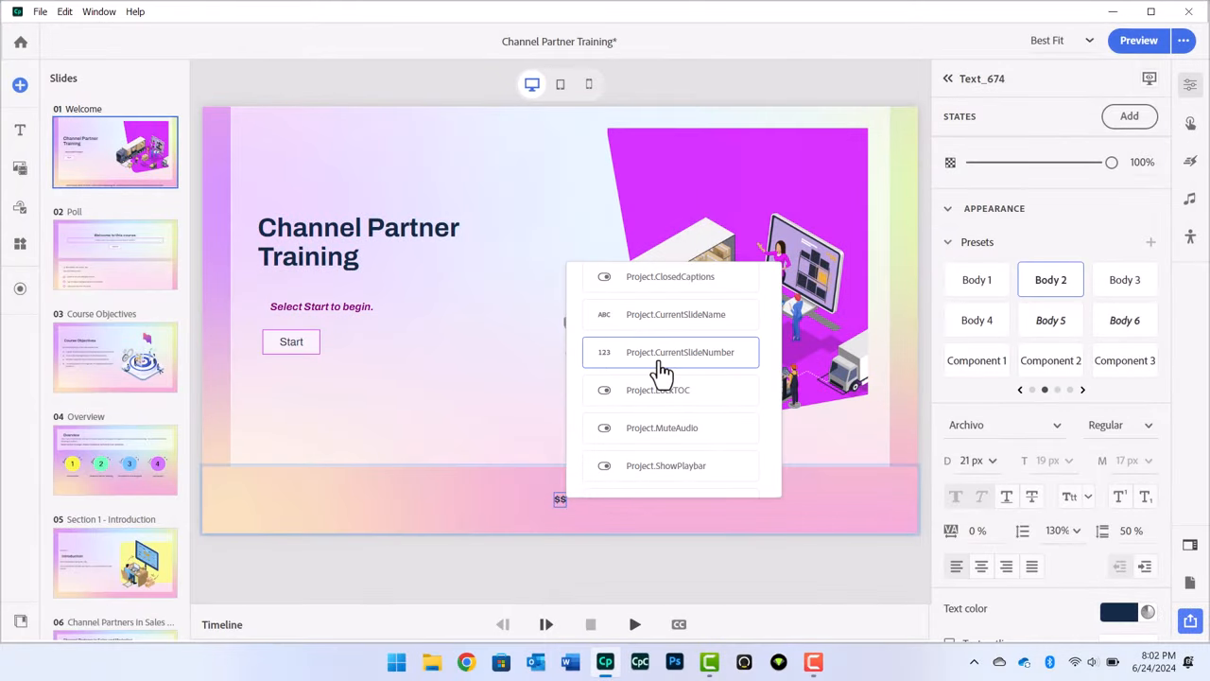
Make the block read Project.CurrentSlideNumber / Project.SlideCount
{"action": "left_click", "coordinate": [680, 351]}
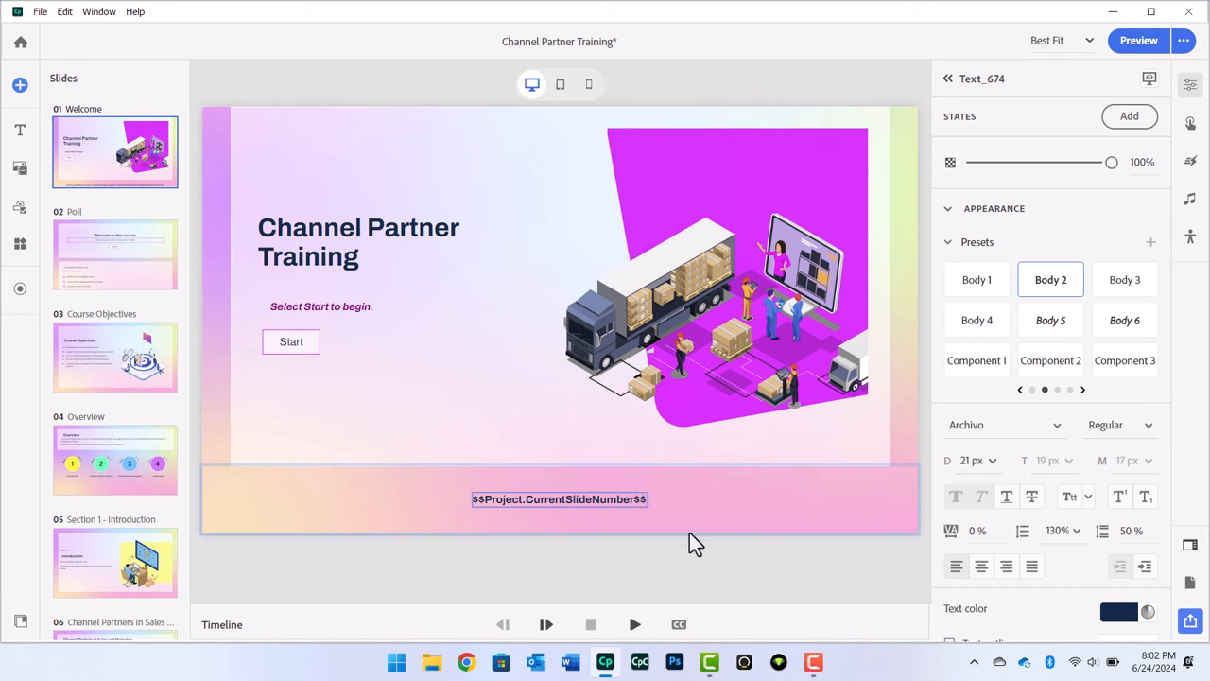
{"action": "type", "text": "/ $$"}
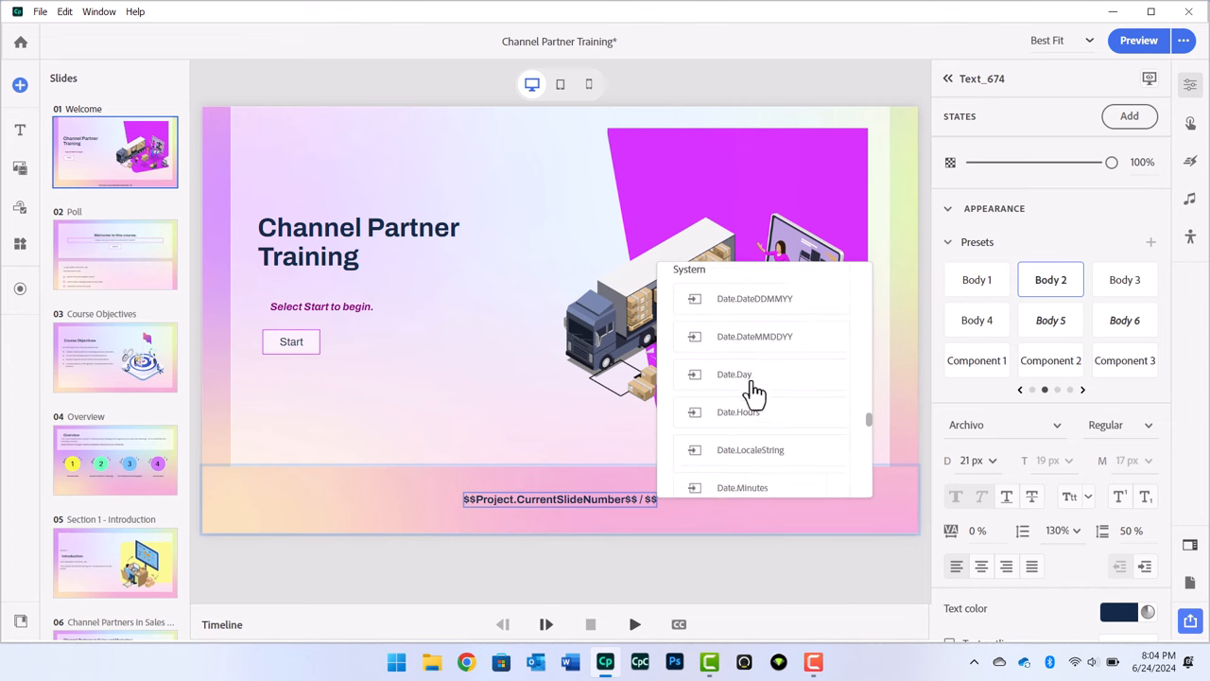
{"action": "scroll", "scroll_direction": "down", "scroll_amount": 3}
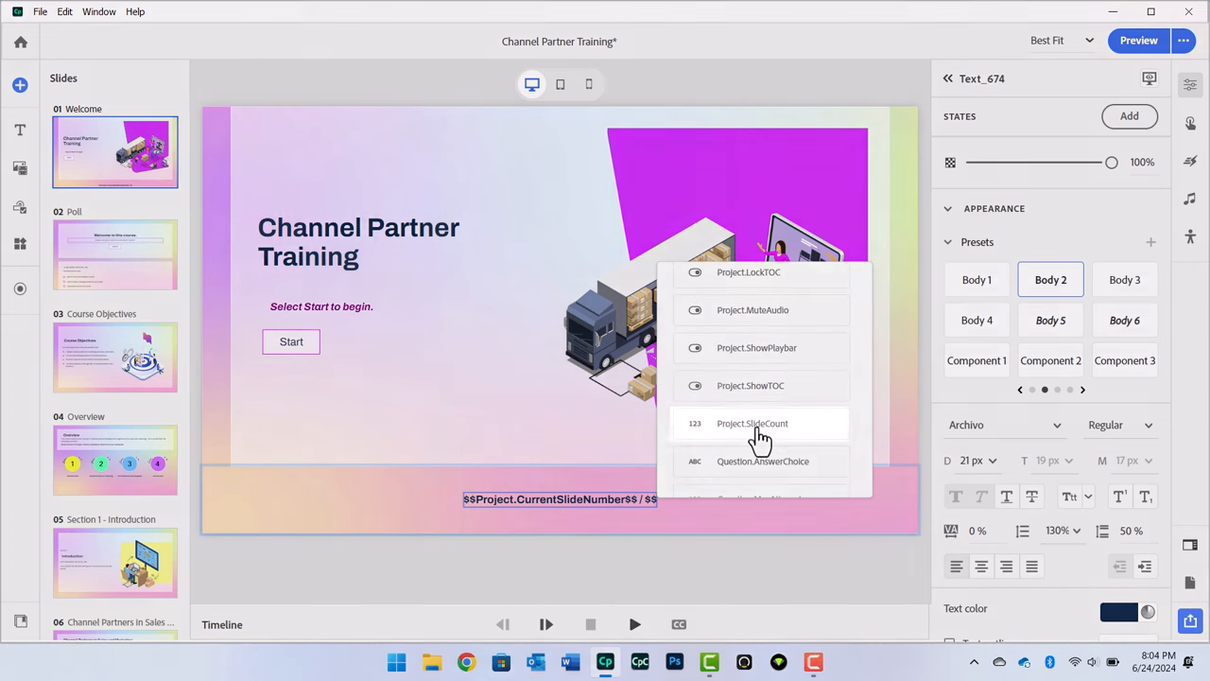
{"action": "left_click", "coordinate": [760, 423]}
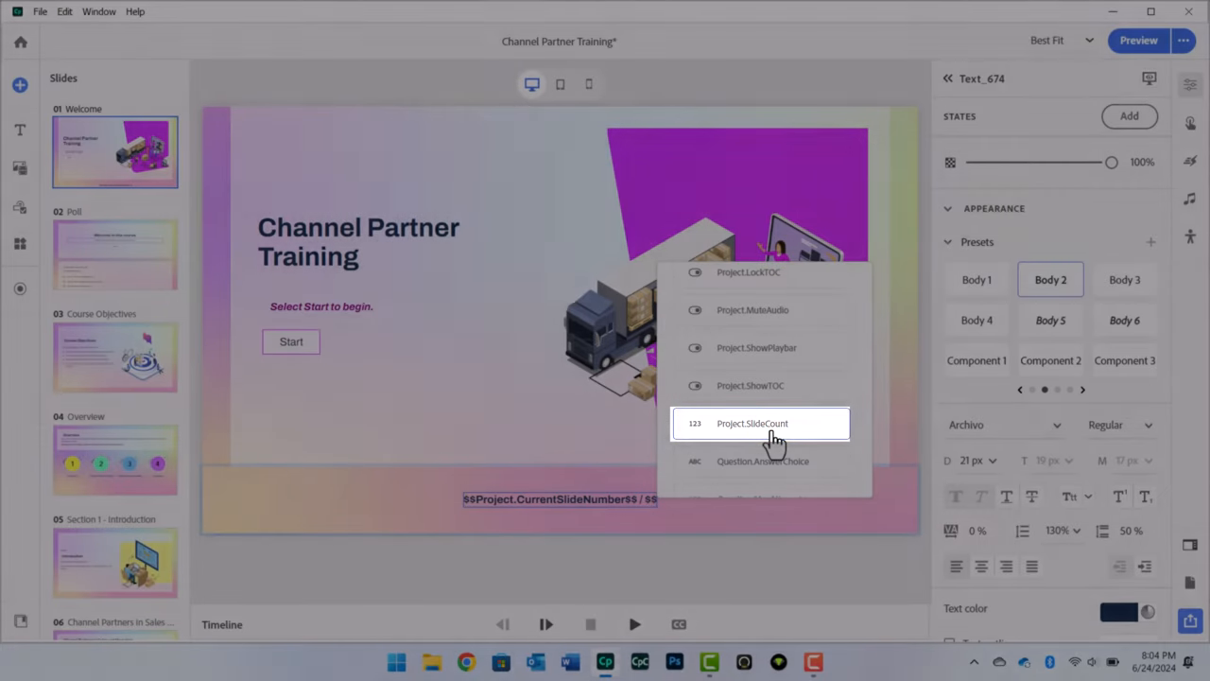
{"action": "left_click", "coordinate": [752, 423]}
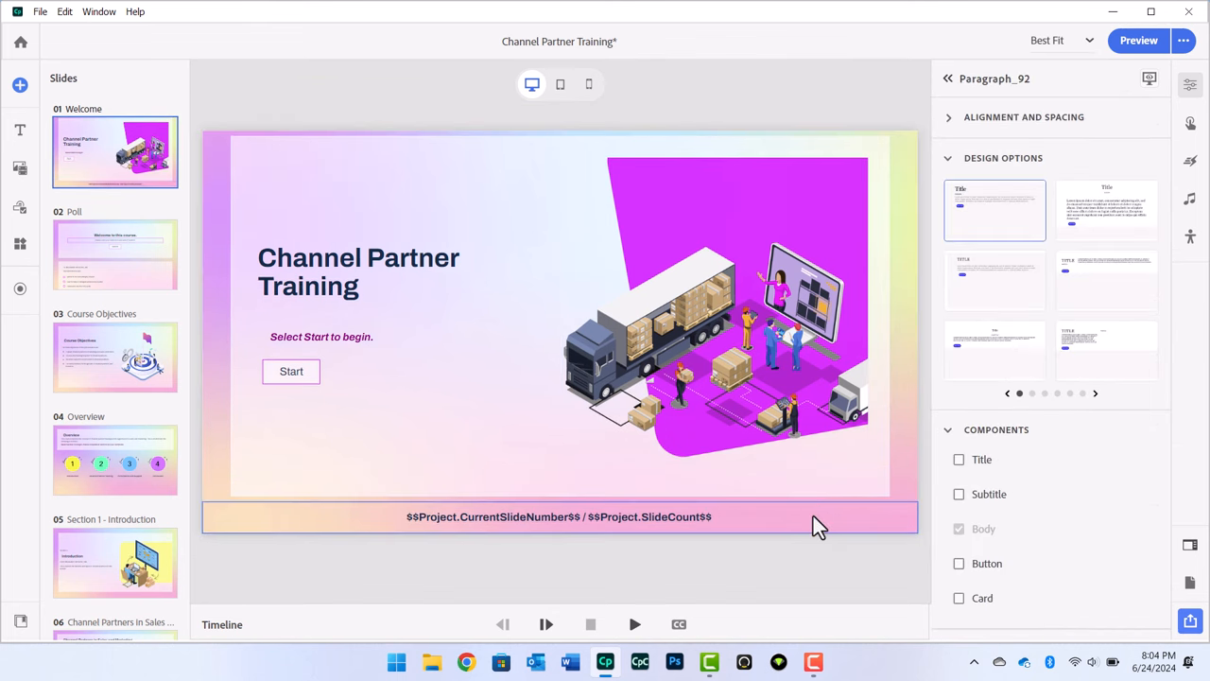
Copy the slide-counter block and paste it onto the Course Objectives slide
{"action": "right_click", "coordinate": [818, 527]}
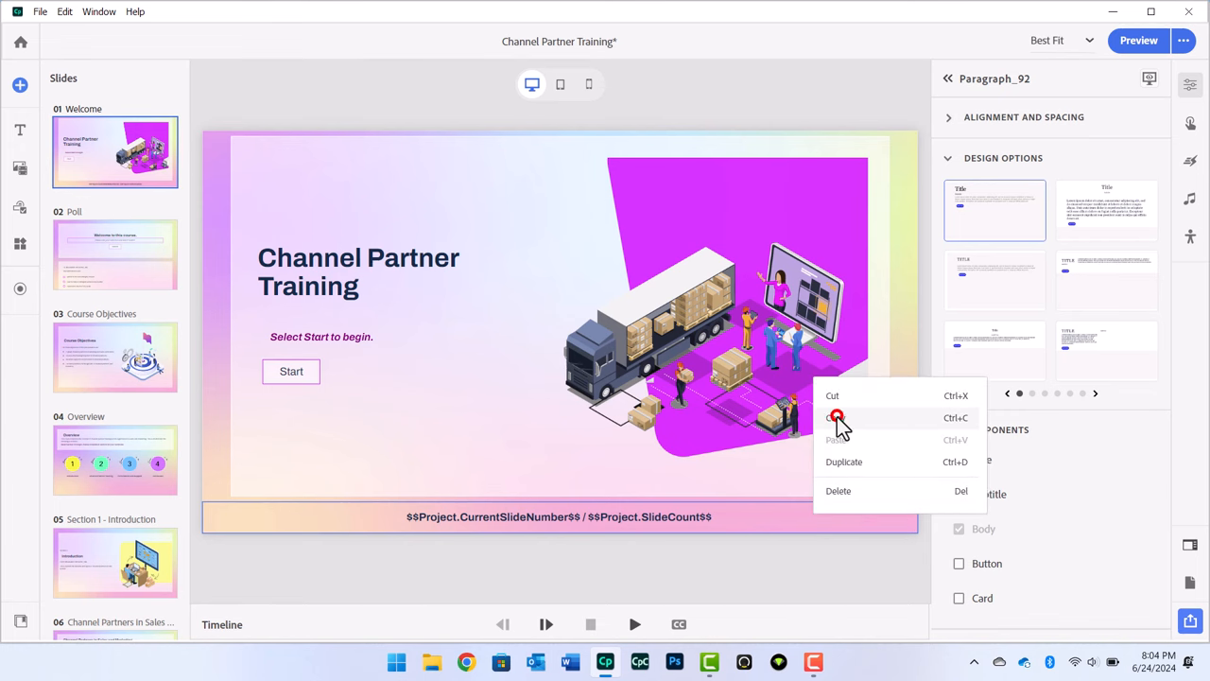
{"action": "left_click", "coordinate": [114, 255]}
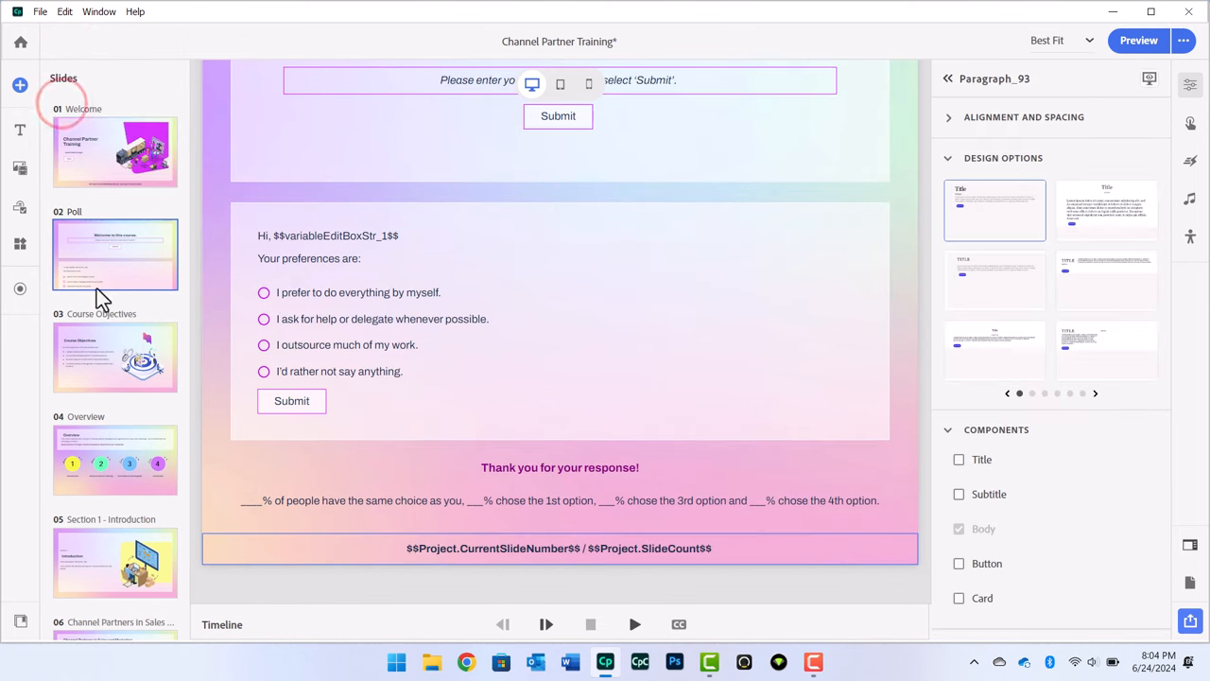
{"action": "left_click", "coordinate": [64, 12]}
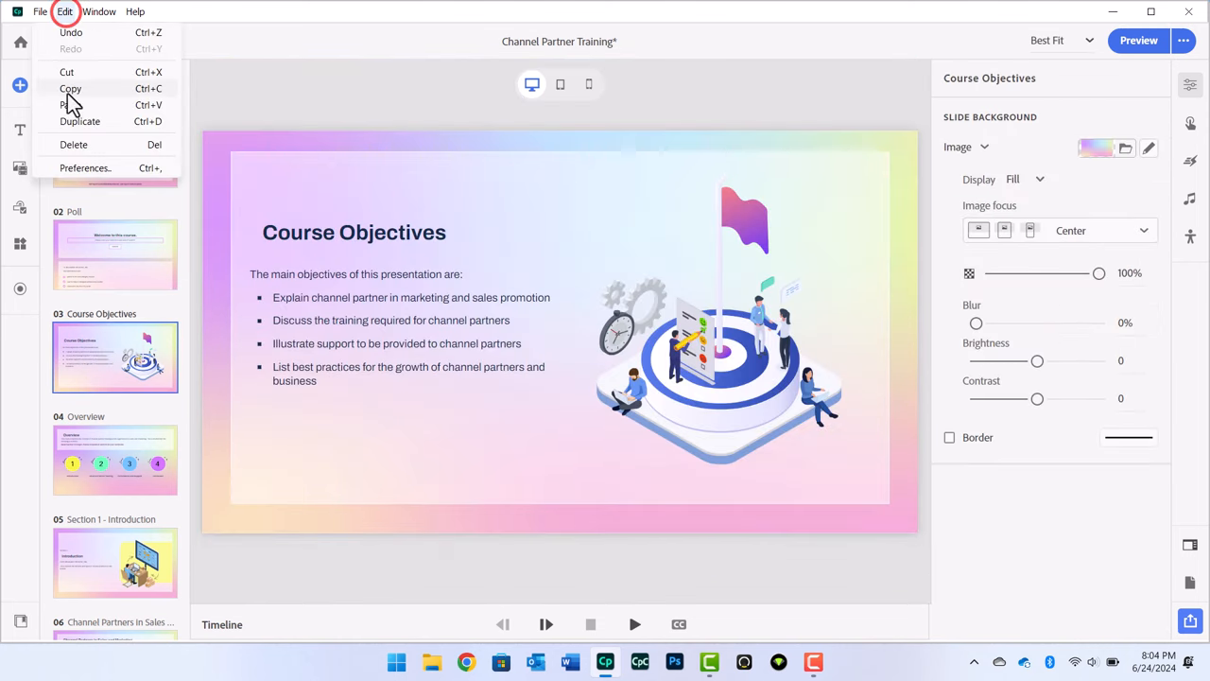
{"action": "left_click", "coordinate": [115, 151]}
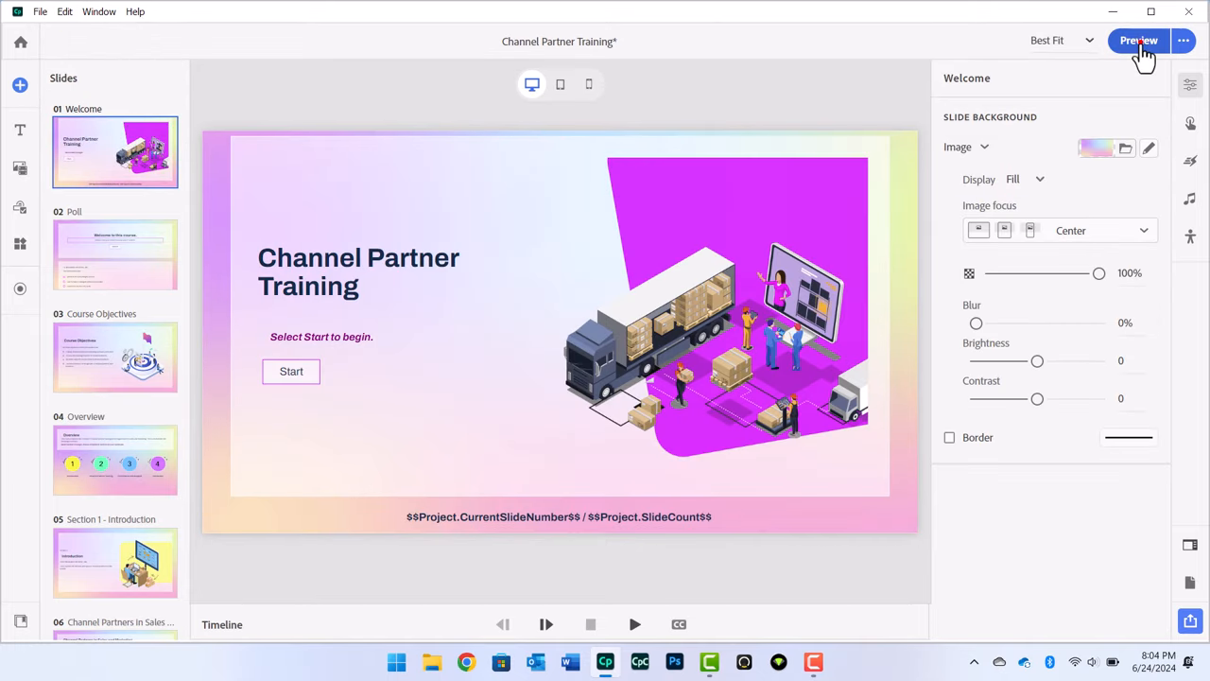
Preview the course and advance slides to confirm the 1 / 49, 2 / 49 counter
{"action": "left_click", "coordinate": [1138, 41]}
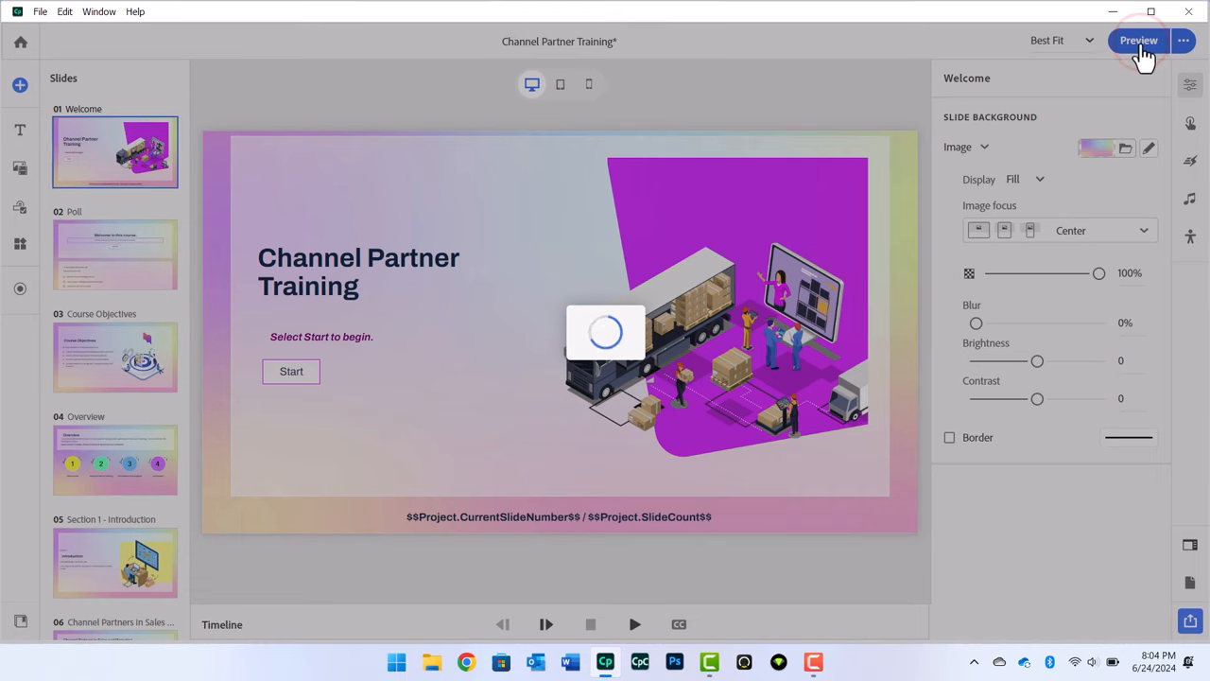
{"action": "left_click", "coordinate": [1138, 41]}
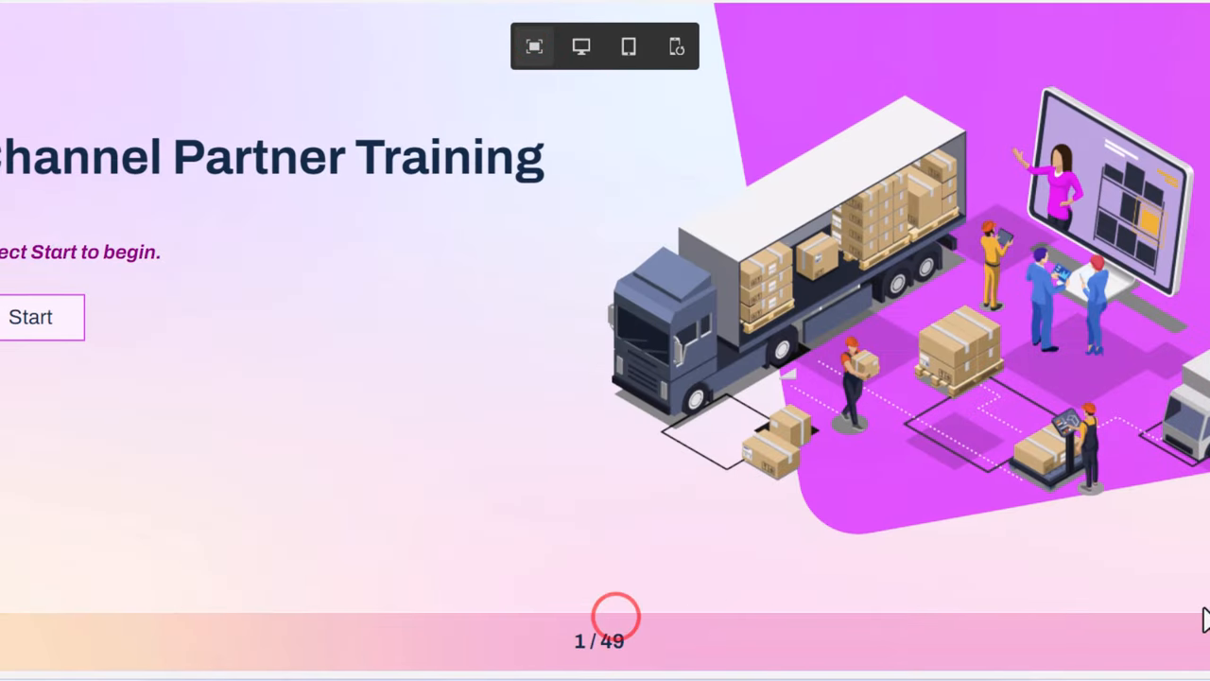
{"action": "left_click", "coordinate": [31, 317]}
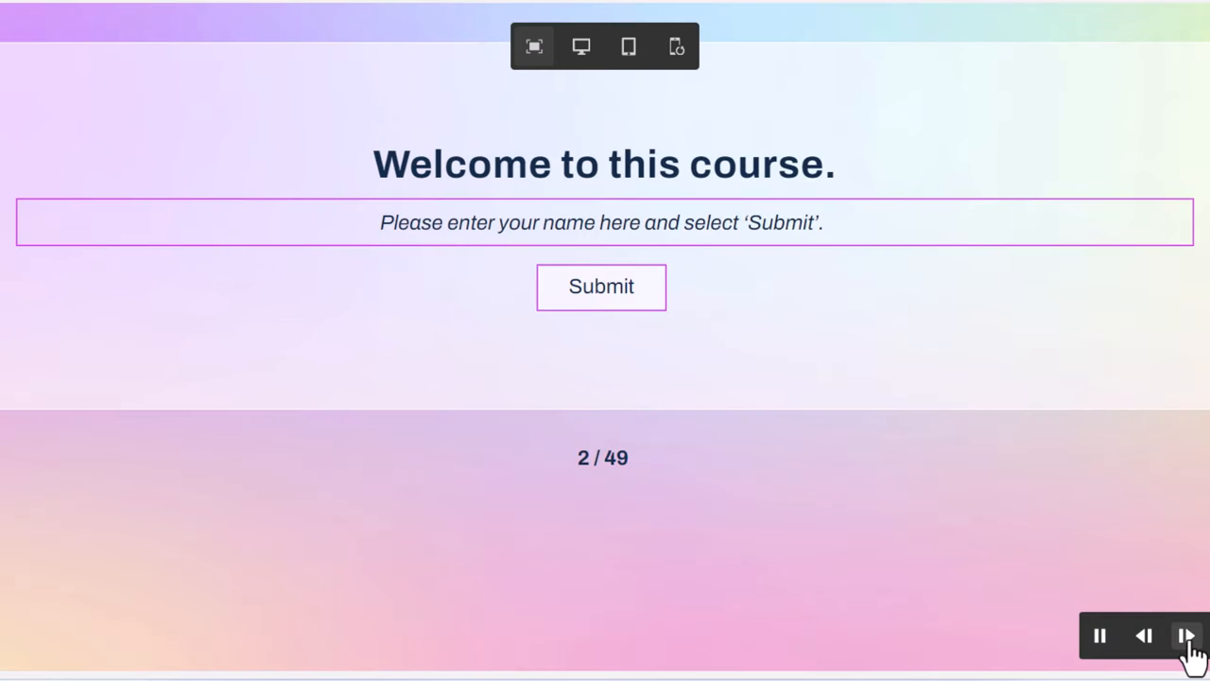
{"action": "left_click", "coordinate": [1187, 636]}
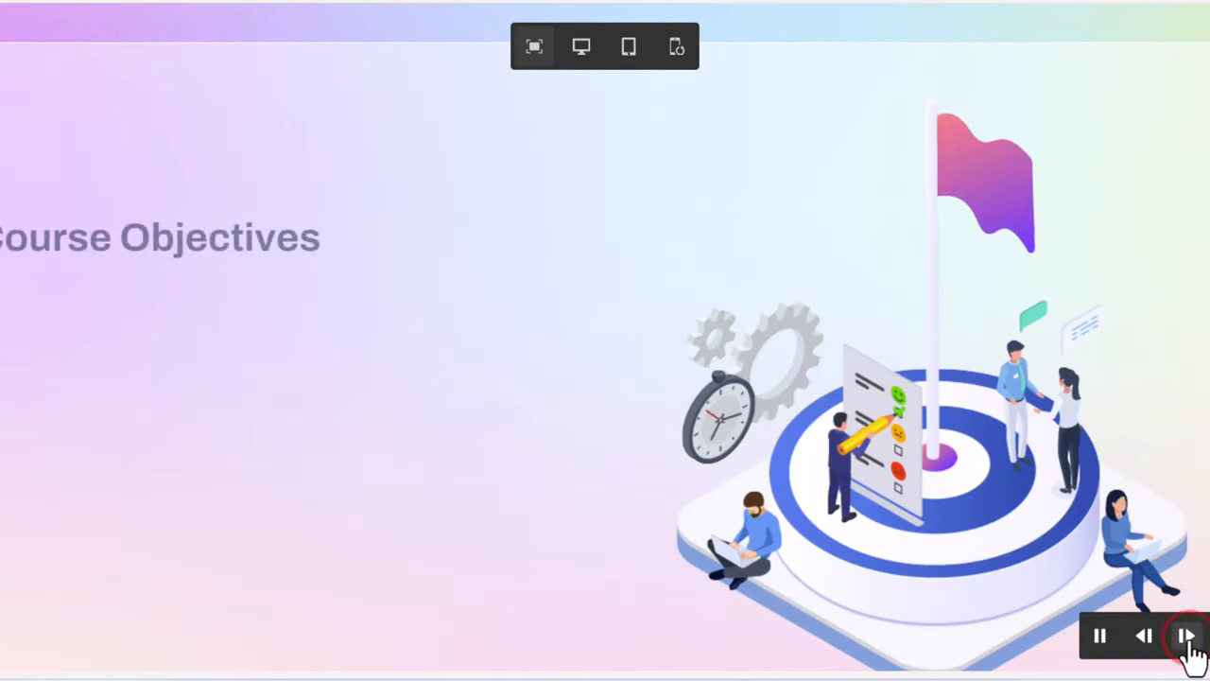